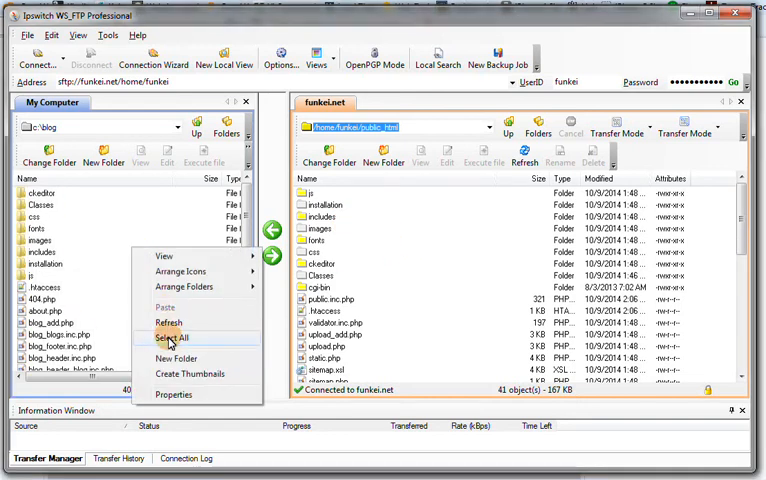
# Select all 40 items in the local c:\blog folder for upload to public_html.
pyautogui.click(173, 338)
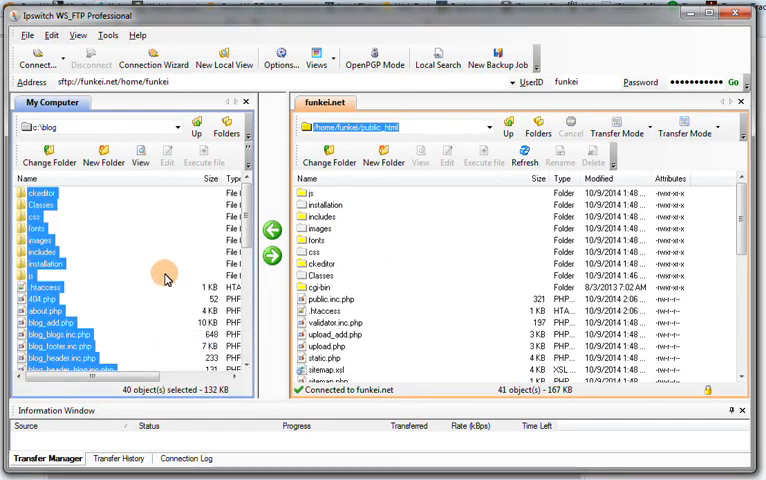
pyautogui.moveTo(271, 256)
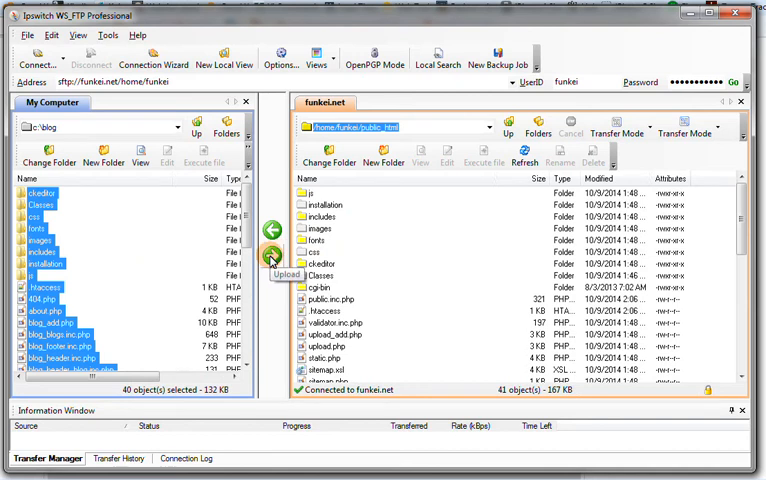
pyautogui.moveTo(516, 282)
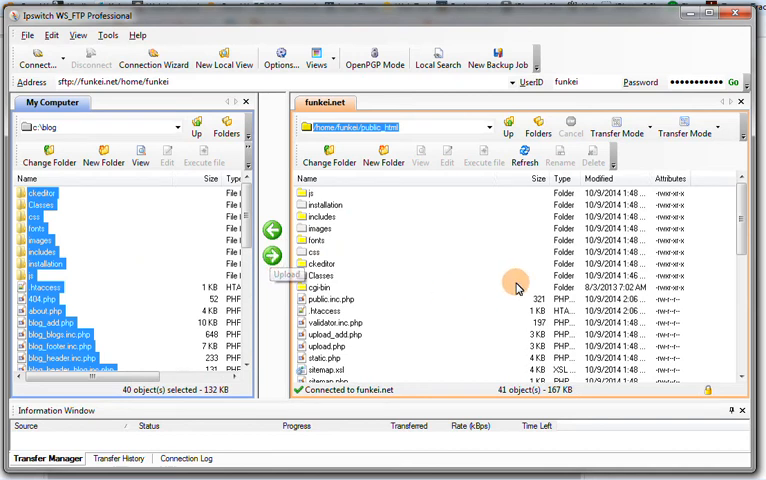
pyautogui.scroll(-3)
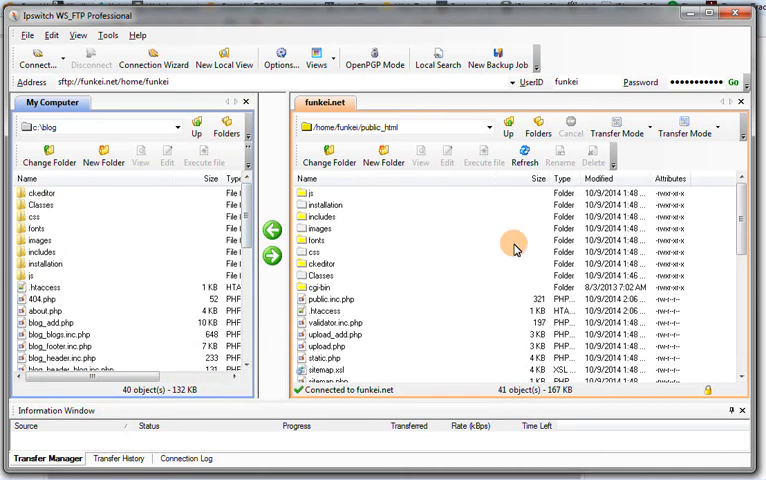
pyautogui.moveTo(409, 290)
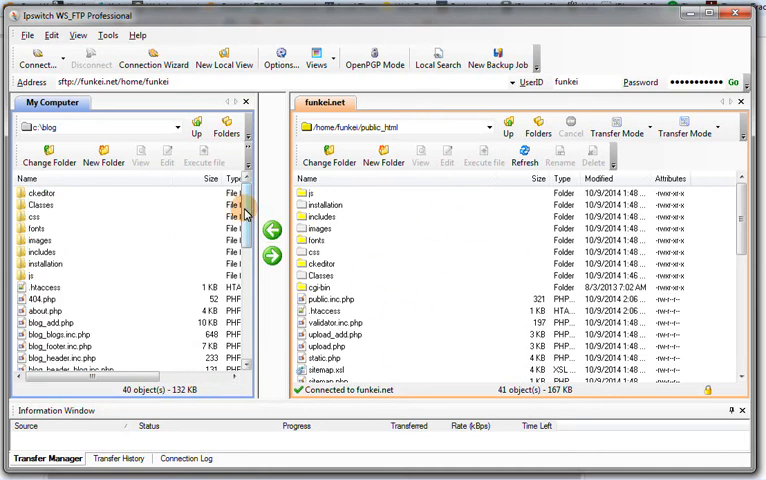
# Find public.inc.php in the local list and open it for editing in Notepad++.
pyautogui.scroll(-3)
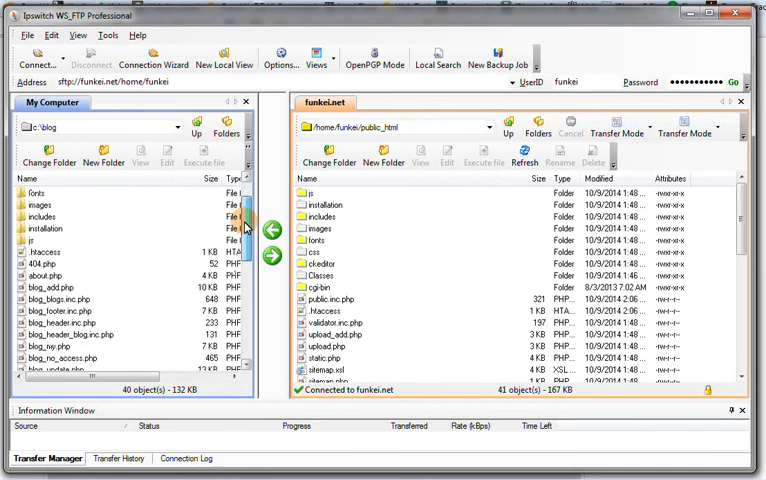
pyautogui.scroll(-3)
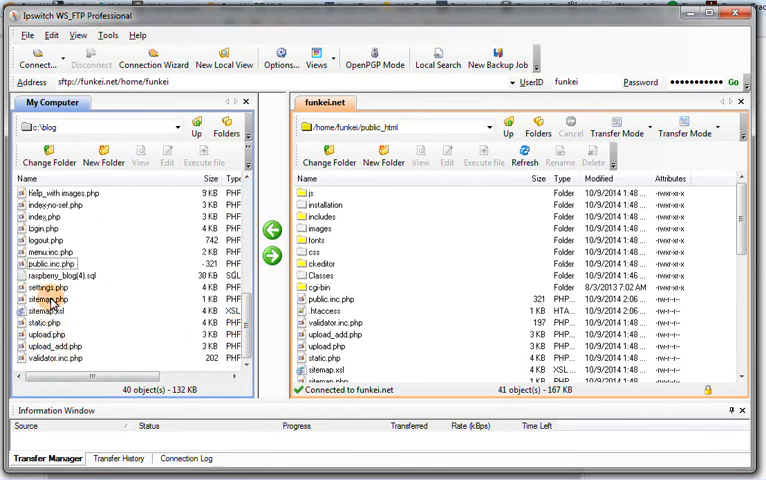
pyautogui.rightClick(48, 263)
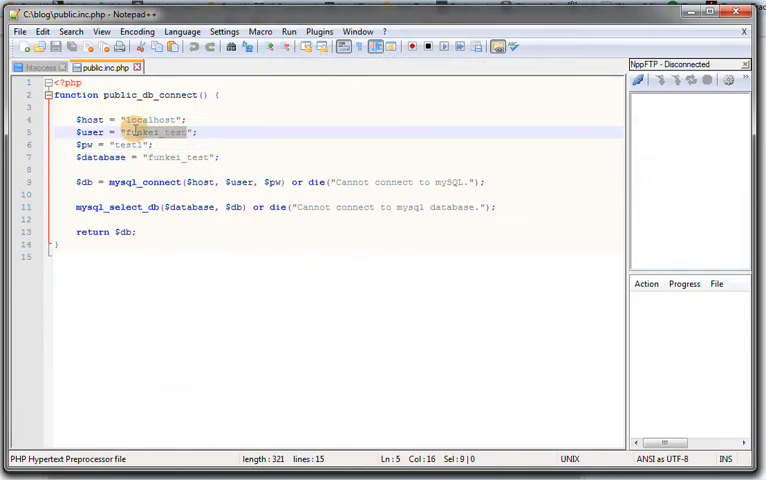
# Review the localhost host and funkei_test user and database values in public.inc.php.
pyautogui.click(143, 144)
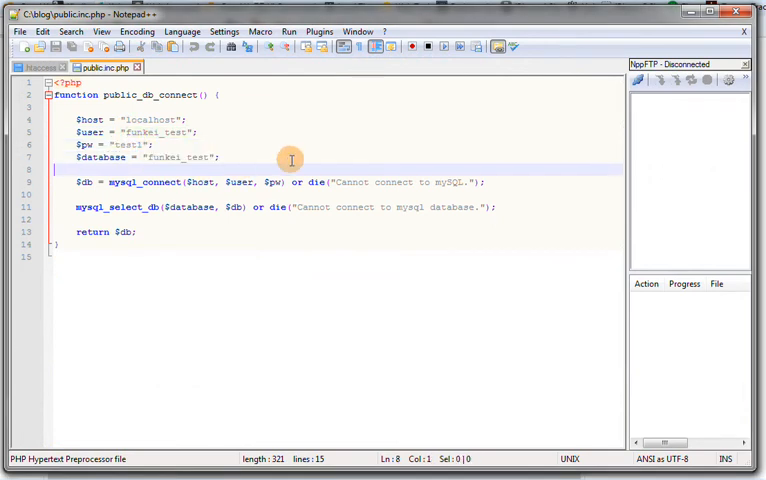
pyautogui.moveTo(326, 287)
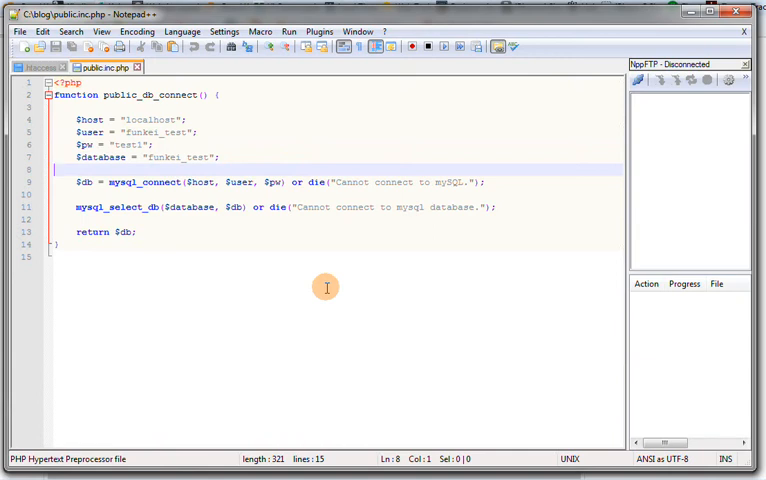
pyautogui.moveTo(267, 246)
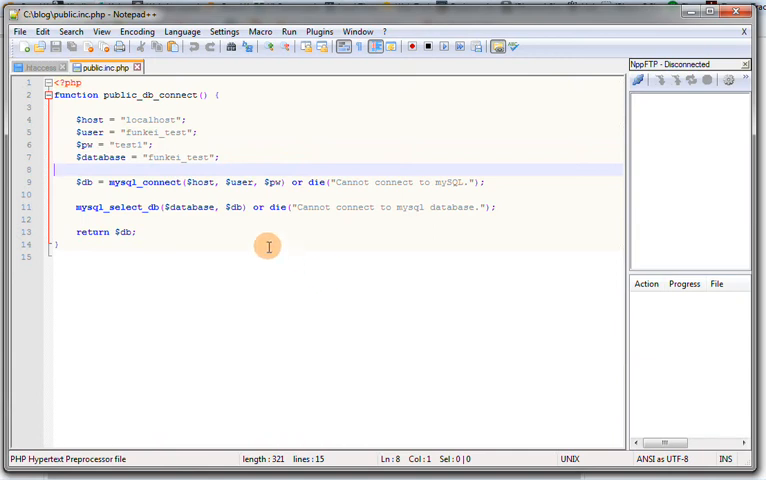
pyautogui.moveTo(155, 117)
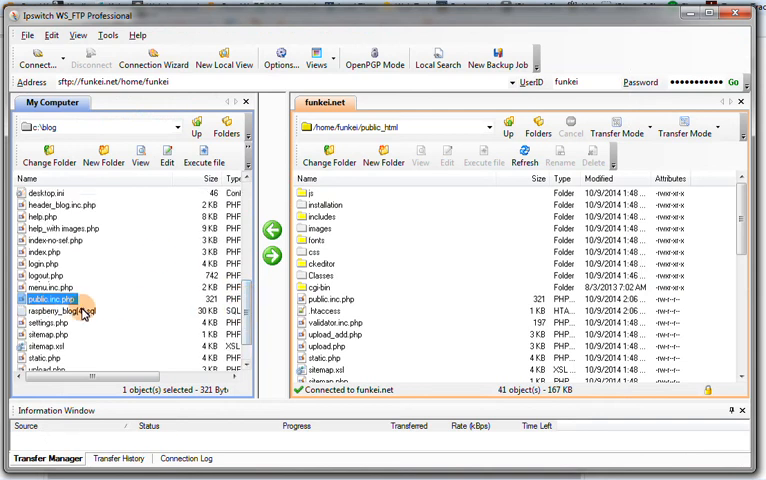
# Select public.inc.php, then open the local .htaccess for editing.
pyautogui.click(60, 311)
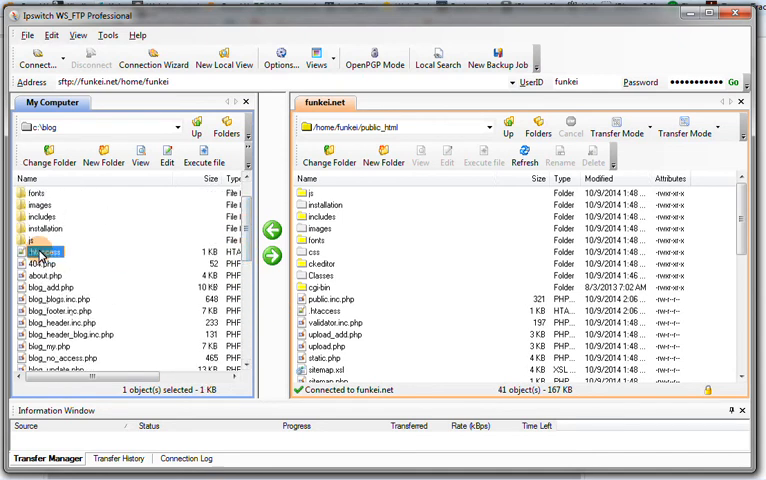
pyautogui.rightClick(35, 251)
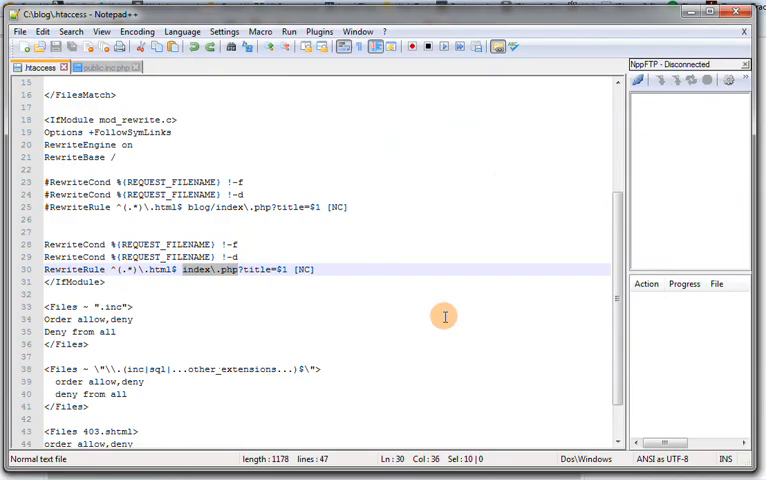
pyautogui.click(144, 293)
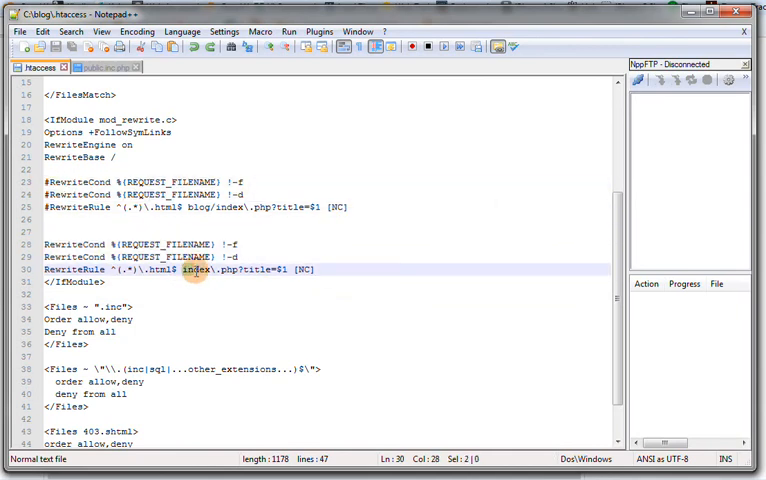
pyautogui.doubleClick(197, 269)
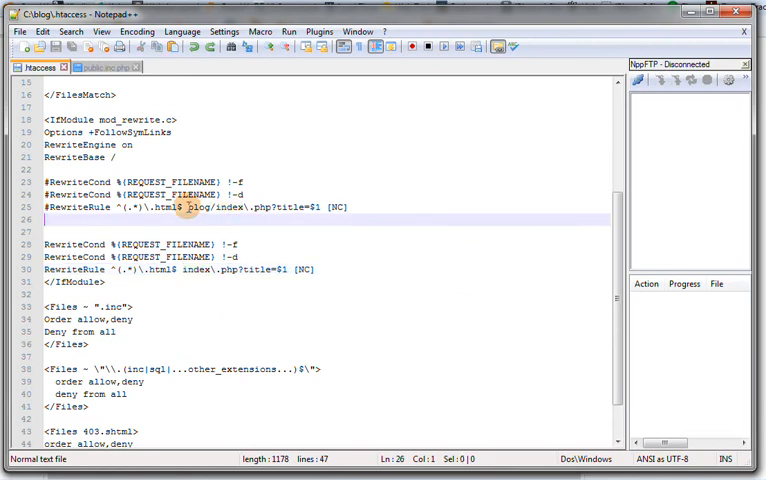
pyautogui.doubleClick(199, 207)
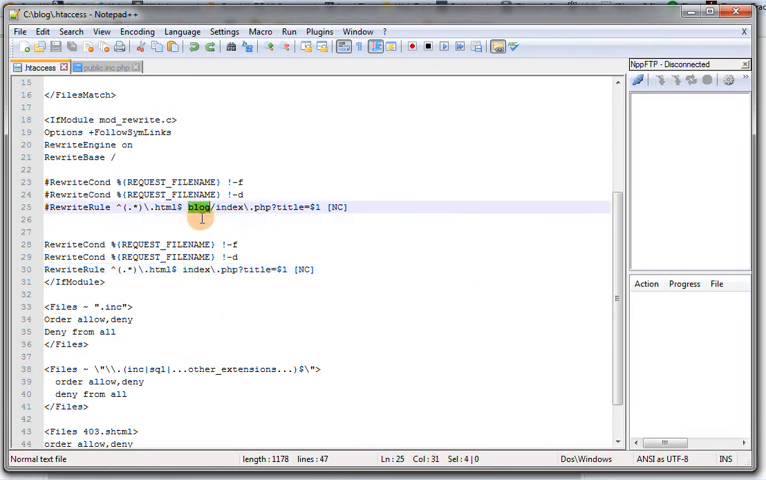
pyautogui.click(205, 206)
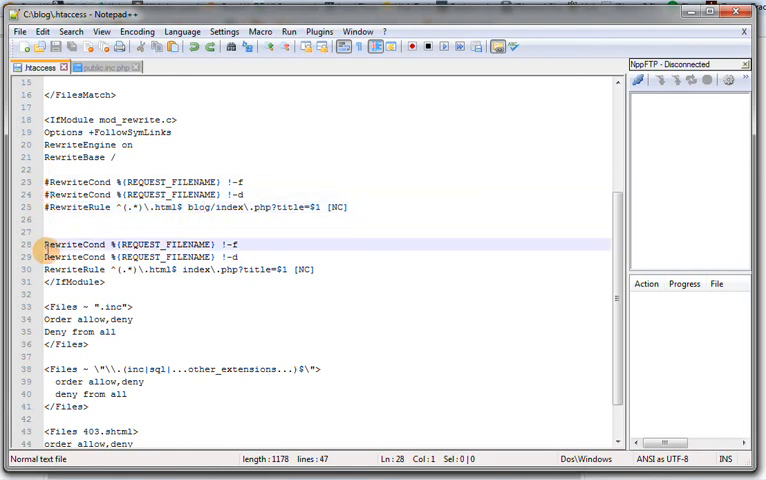
pyautogui.click(60, 257)
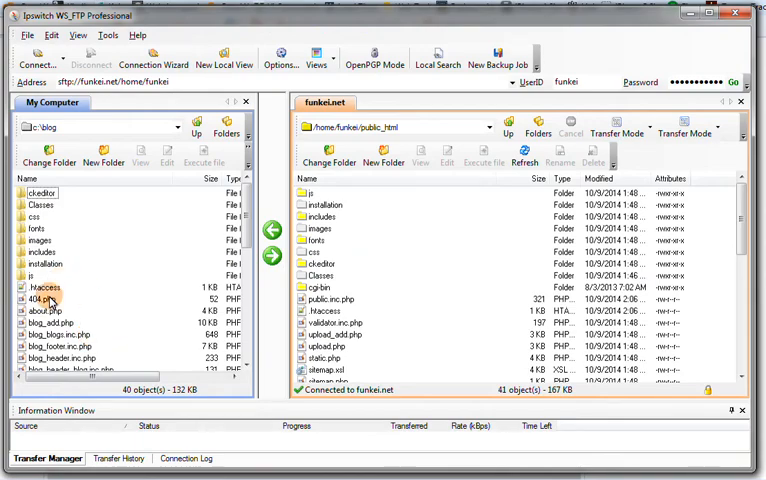
# Upload the edited .htaccess and public.inc.php, overwriting the server's existing .htaccess.
pyautogui.scroll(-3)
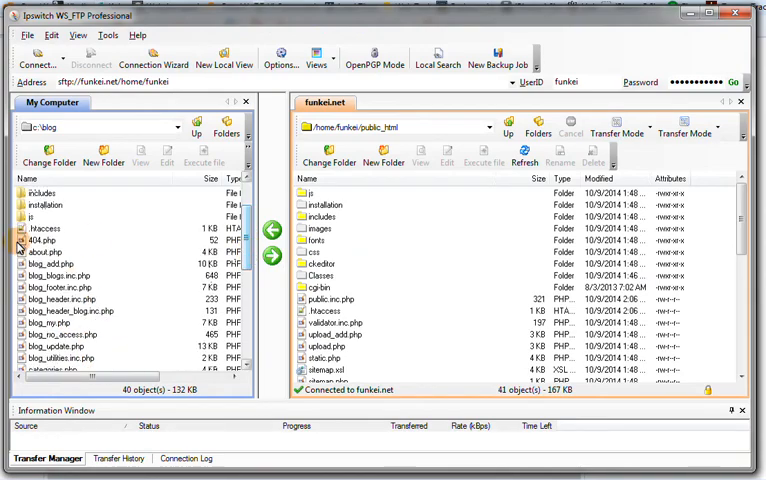
pyautogui.scroll(-3)
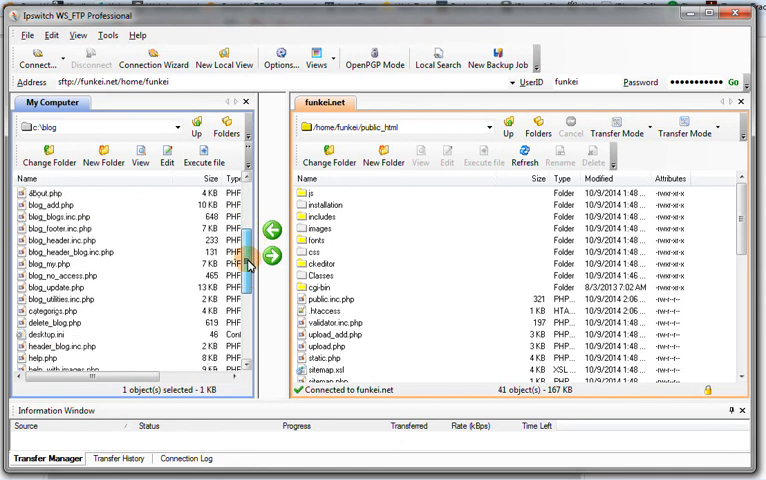
pyautogui.scroll(-3)
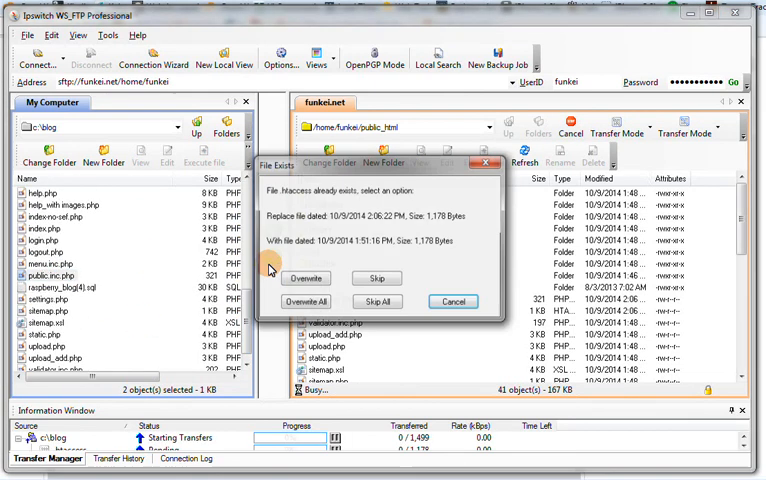
pyautogui.click(305, 278)
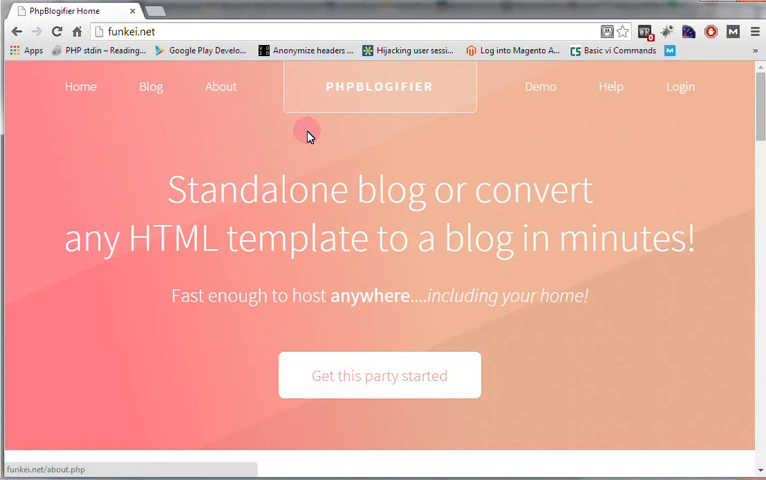
# Open funkei.net's Blog page and scroll the entries list, including Sept 18b and My test.
pyautogui.scroll(-3)
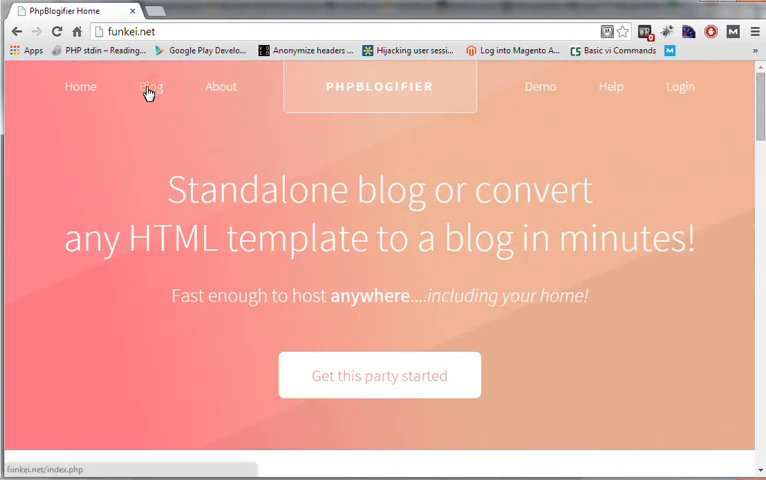
pyautogui.click(150, 86)
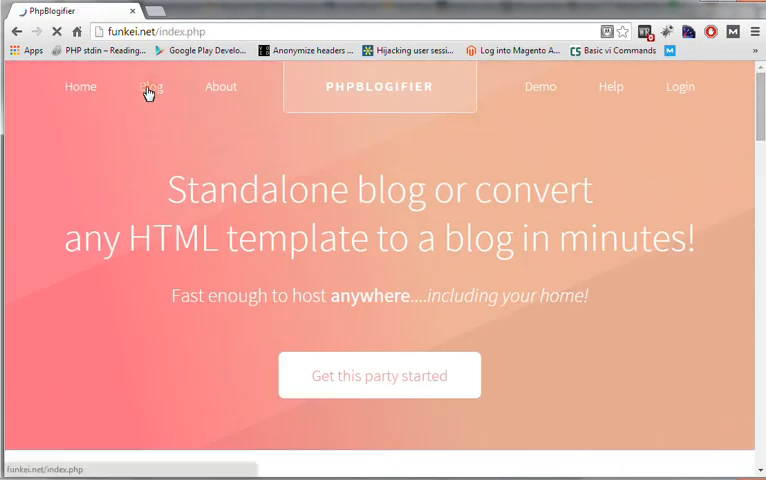
pyautogui.click(150, 88)
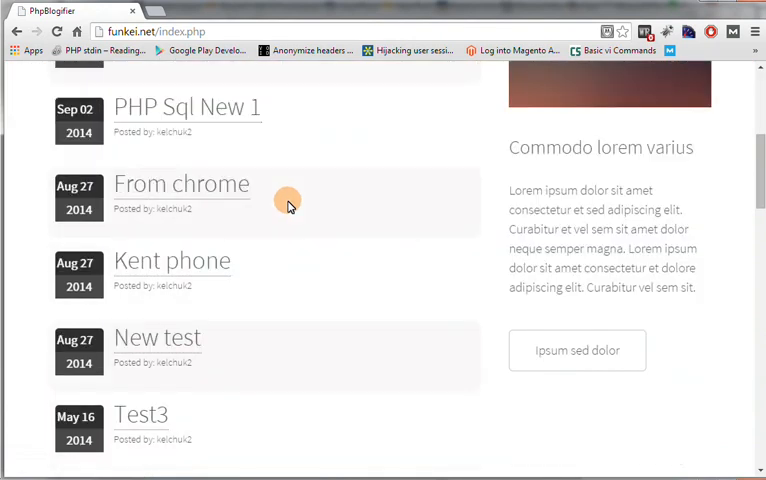
pyautogui.scroll(3)
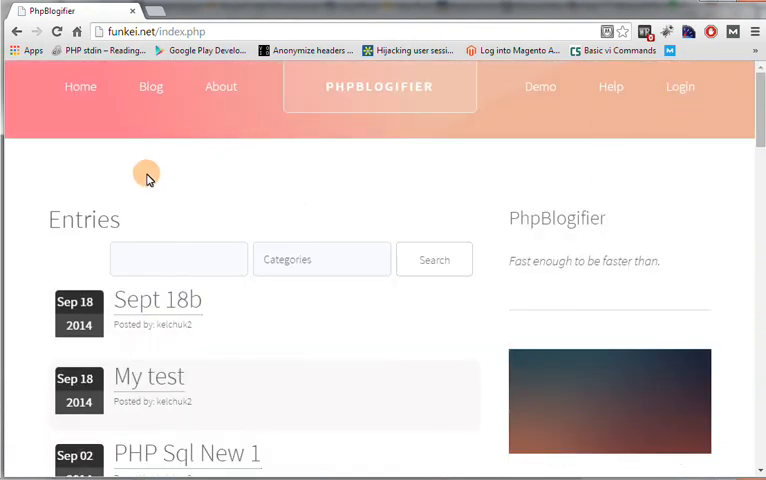